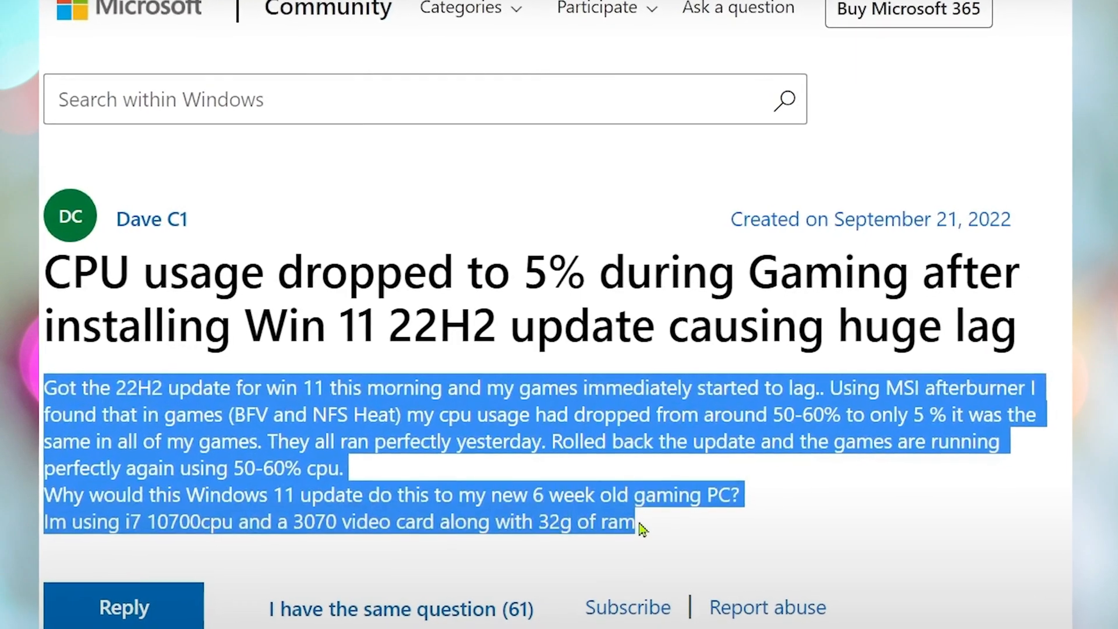
{"action": "scroll", "scroll_direction": "down", "scroll_amount": 3}
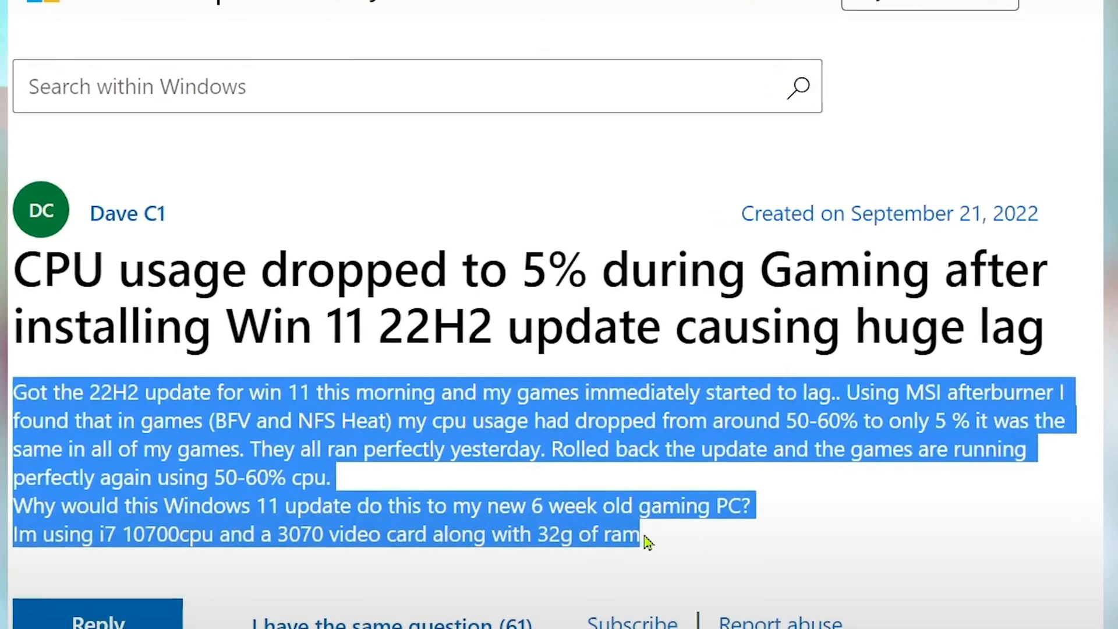
{"action": "scroll", "scroll_direction": "up", "scroll_amount": 3}
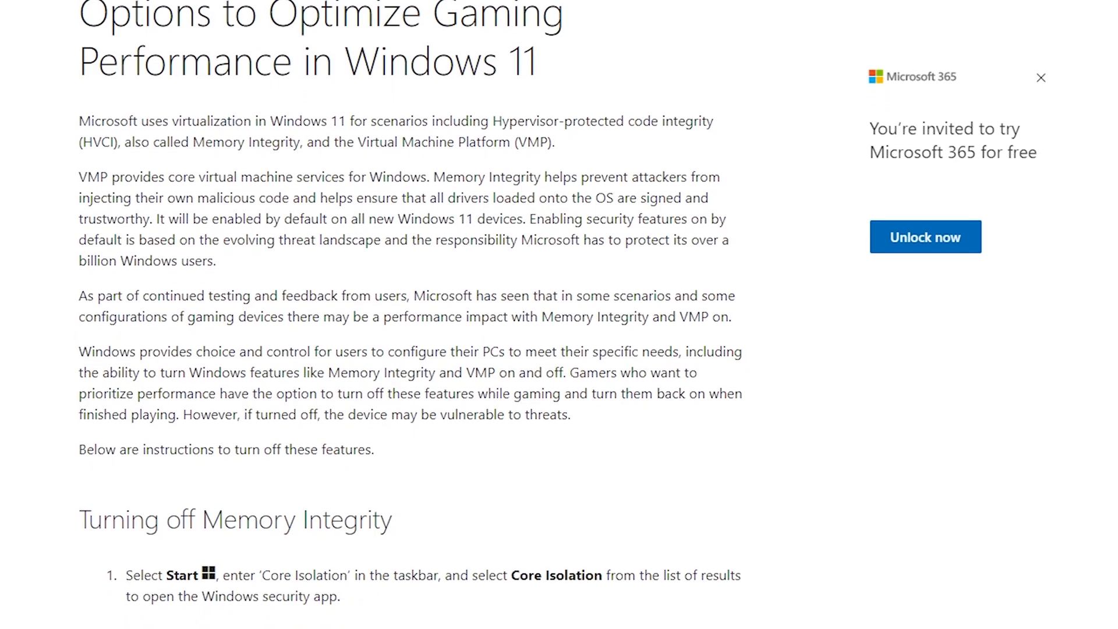
{"action": "scroll", "scroll_direction": "down", "scroll_amount": 3}
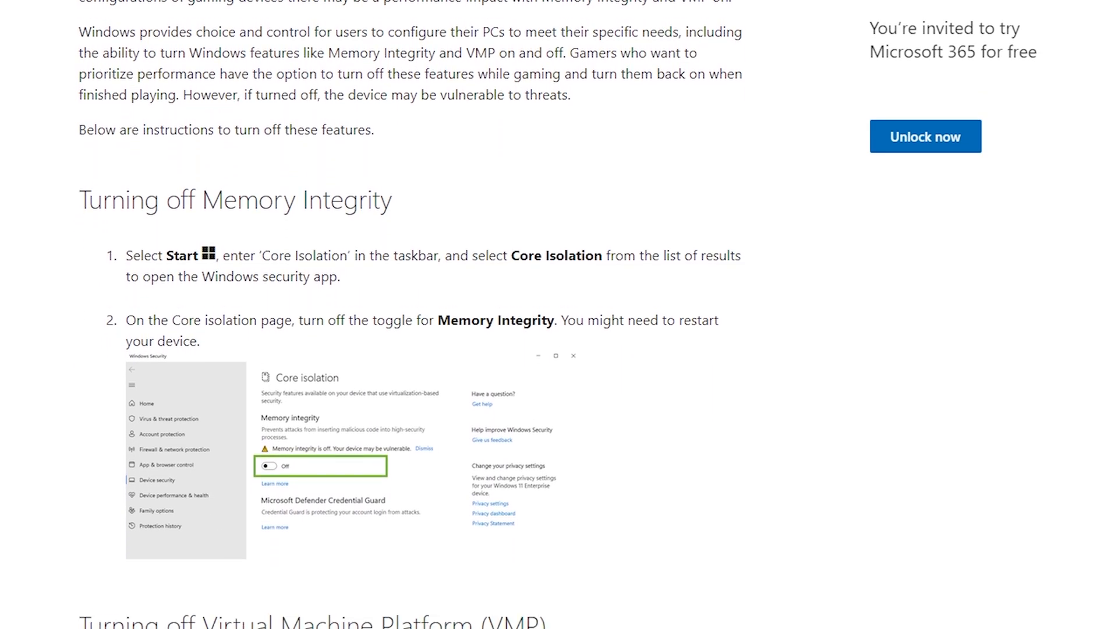
{"action": "scroll", "scroll_direction": "down", "scroll_amount": 3}
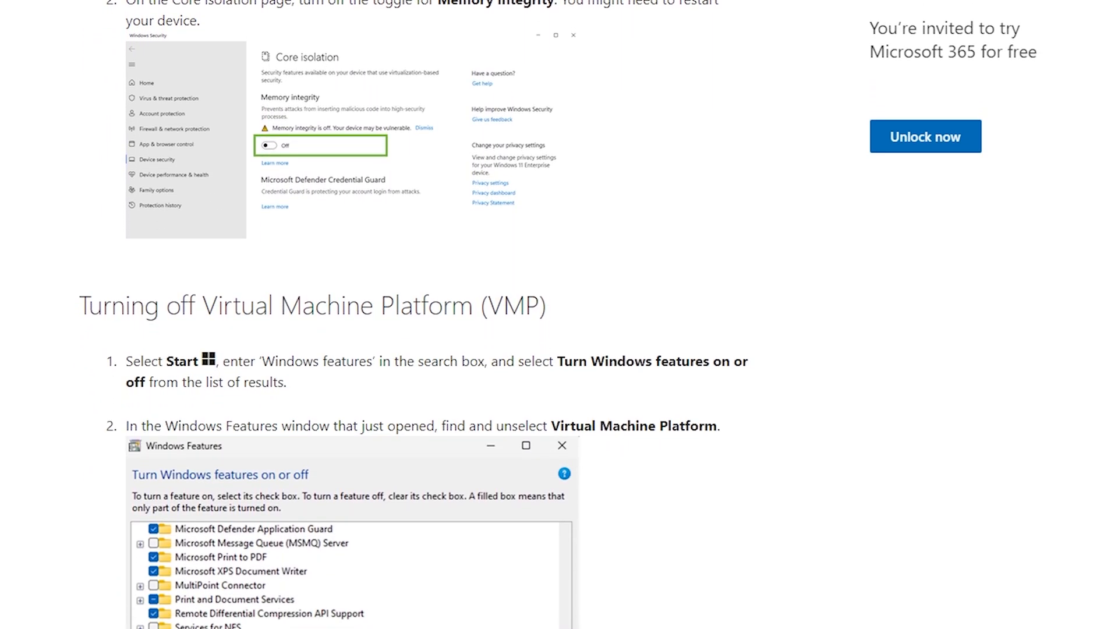
{"action": "scroll", "scroll_direction": "down", "scroll_amount": 3}
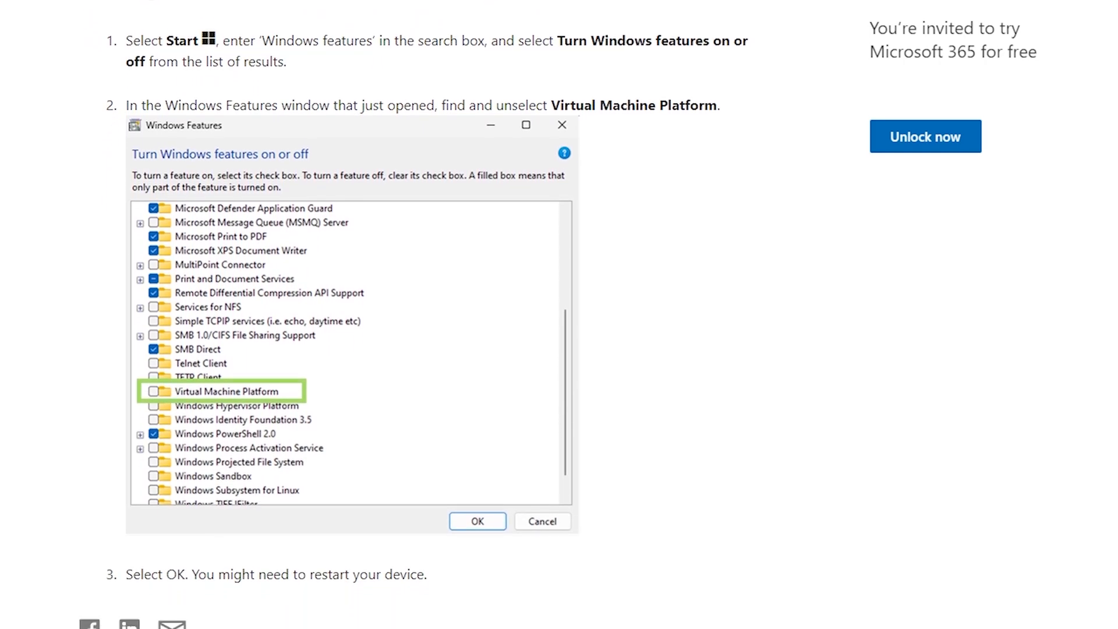